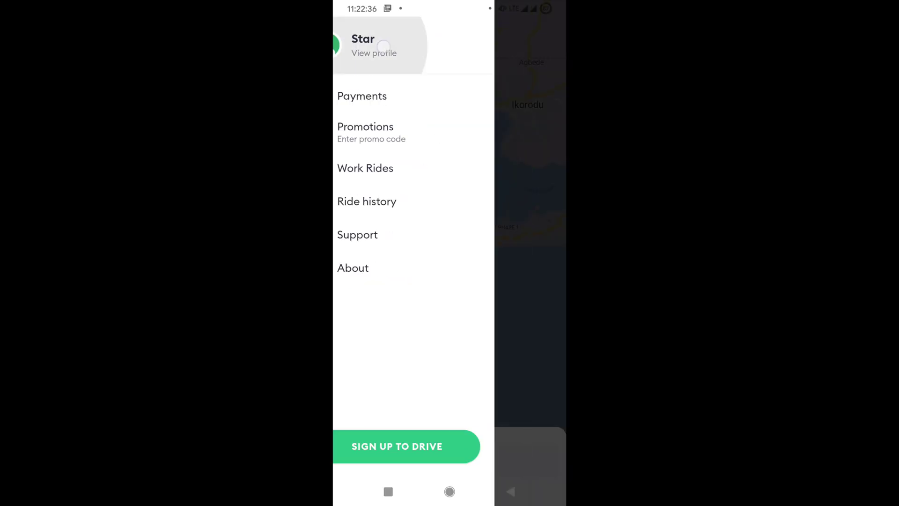
Step: View the rider profile, then go to customer support from the side menu
{"action": "left_click", "coordinate": [374, 52]}
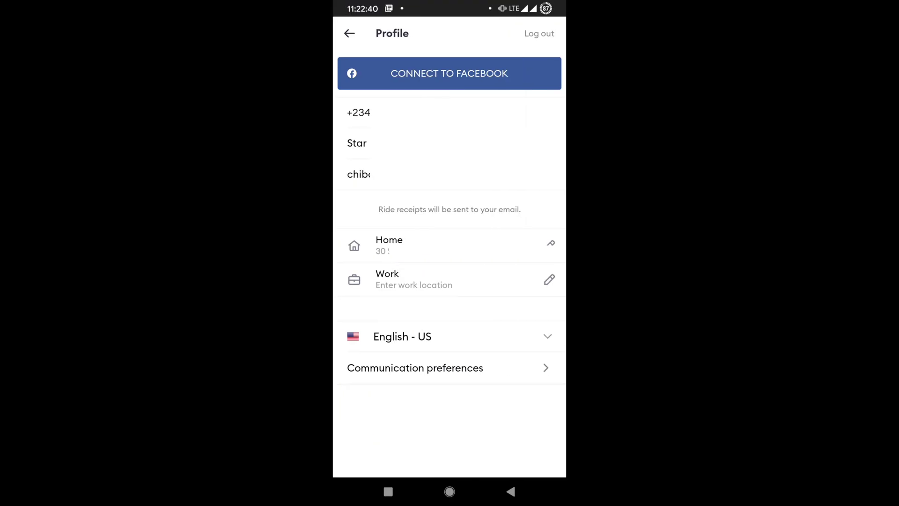
{"action": "left_click", "coordinate": [348, 34]}
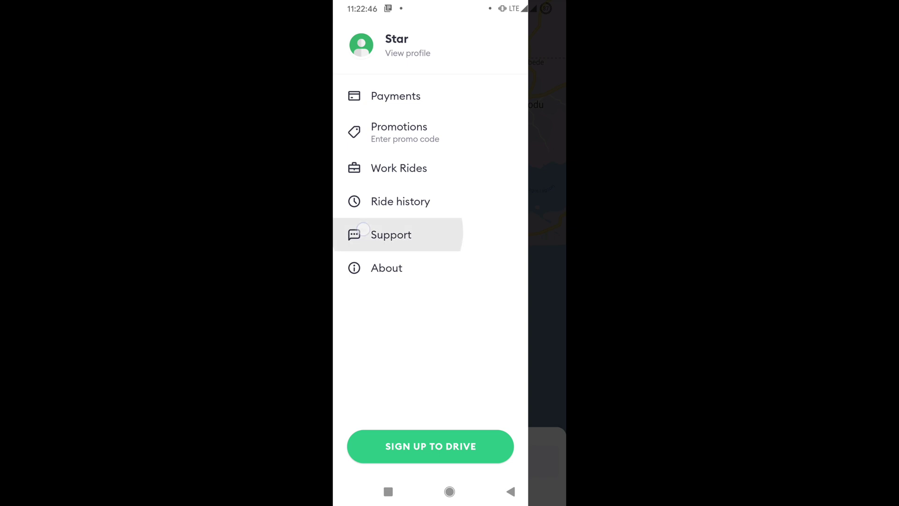
{"action": "left_click", "coordinate": [392, 234]}
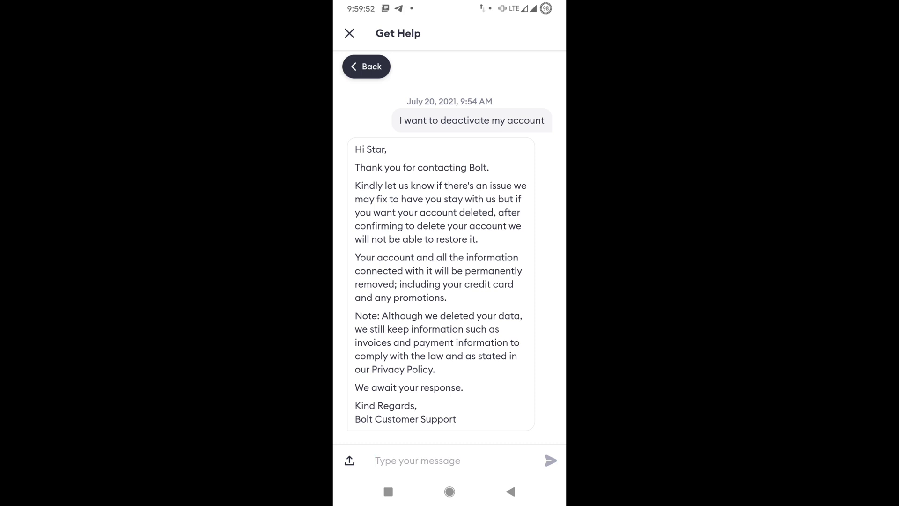
Step: Draft a reply in the support chat taking official confirmation to delete the account
{"action": "left_click", "coordinate": [416, 461]}
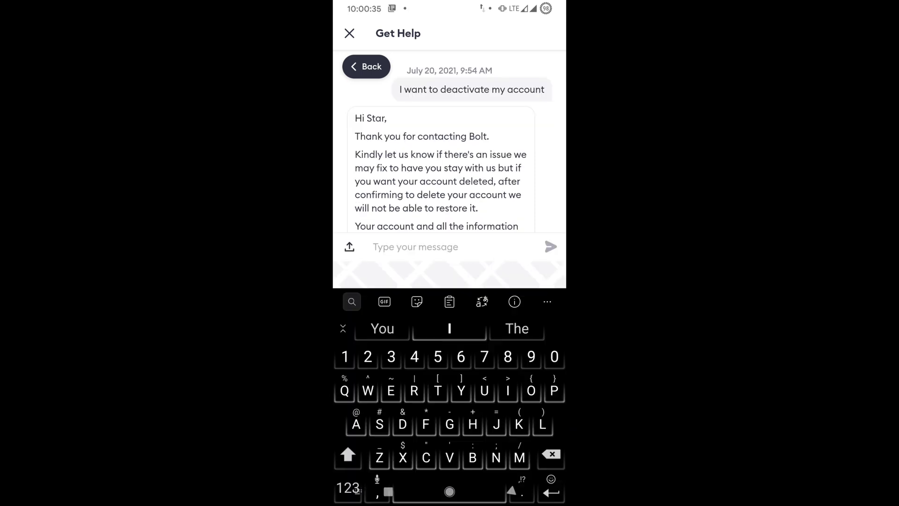
{"action": "type", "text": "Take this as an"}
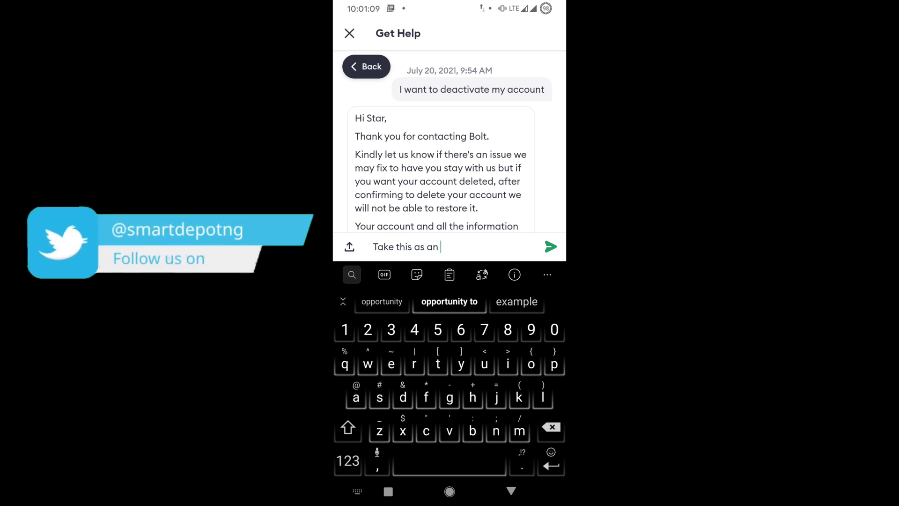
{"action": "type", "text": "official confirmation"}
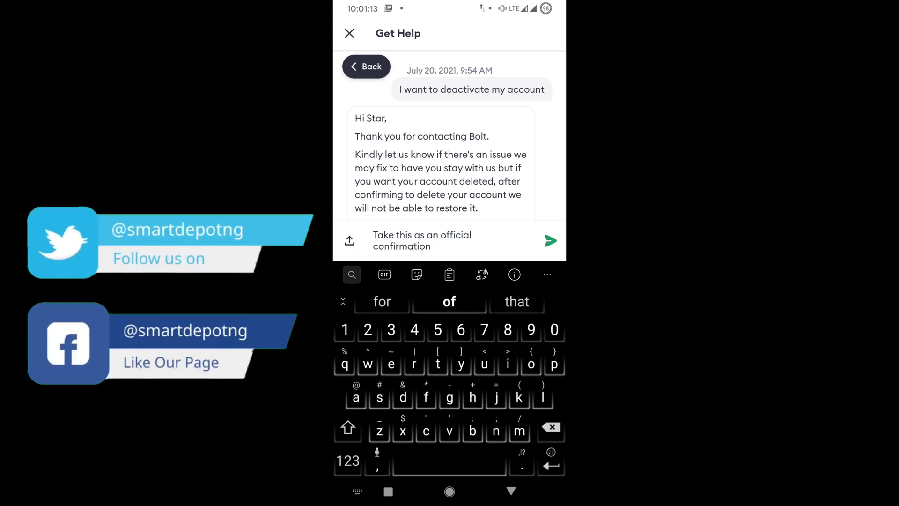
{"action": "type", "text": "to dele"}
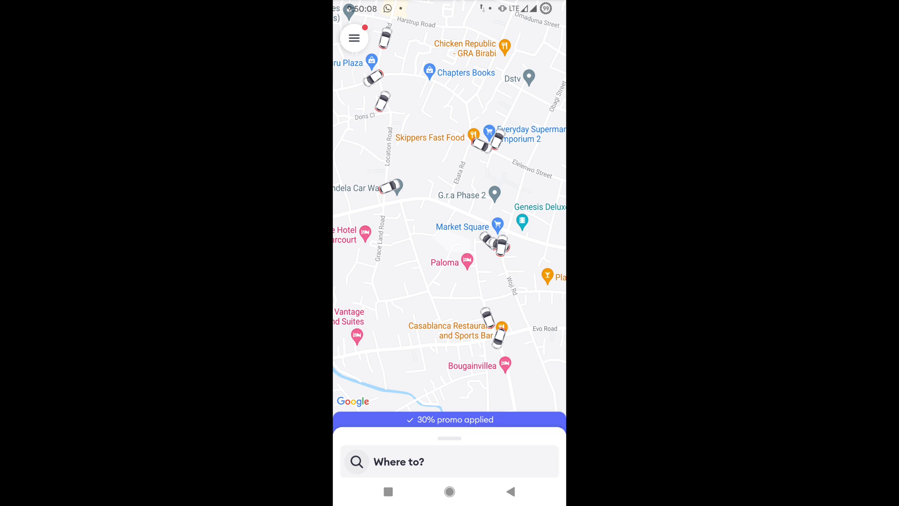
Step: Delete the bank cards ending 2942 and 8522 from Payments, leaving Cash only
{"action": "left_click", "coordinate": [354, 37]}
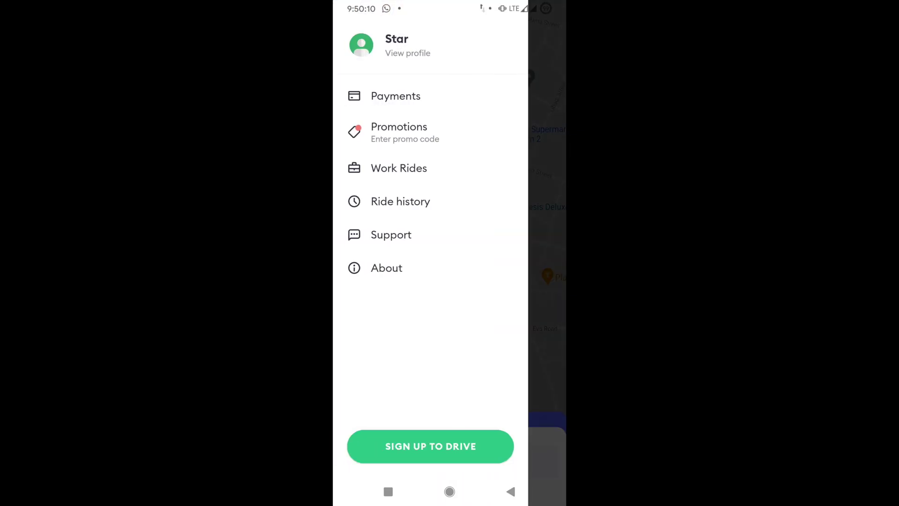
{"action": "left_click", "coordinate": [395, 95]}
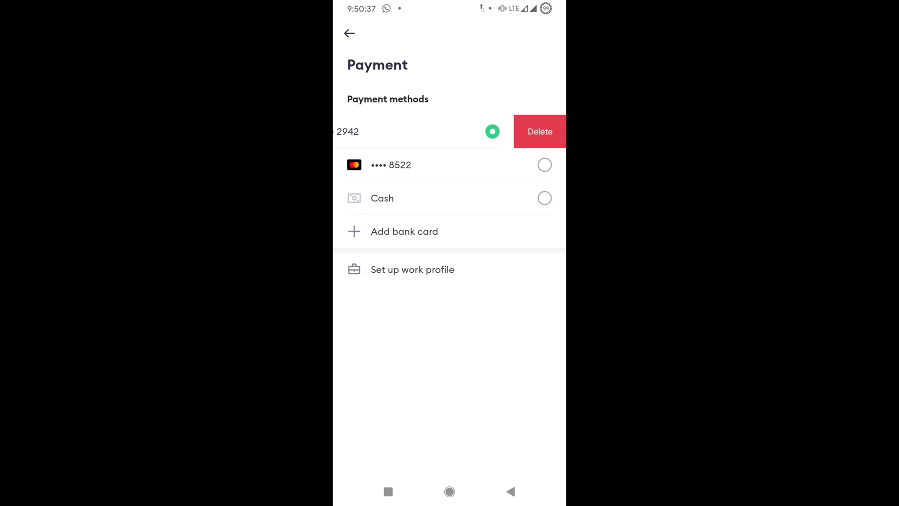
{"action": "left_click", "coordinate": [540, 131]}
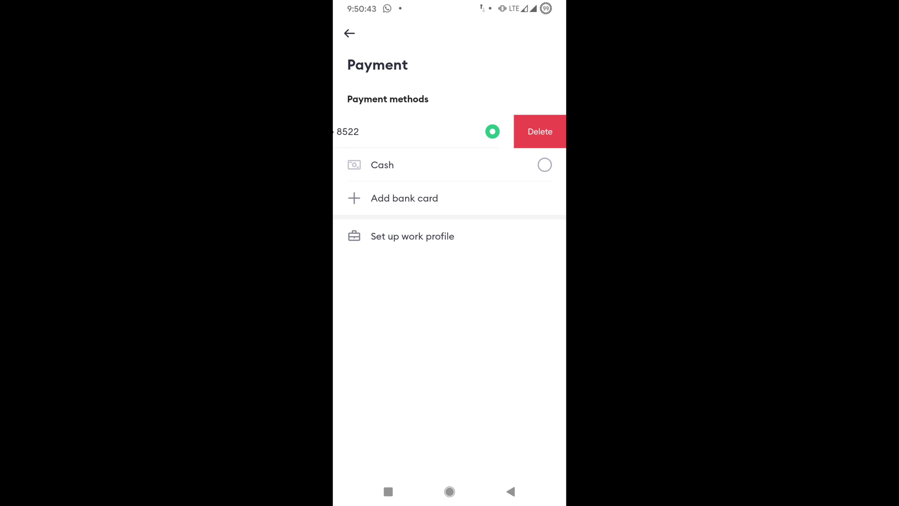
{"action": "left_click", "coordinate": [539, 131]}
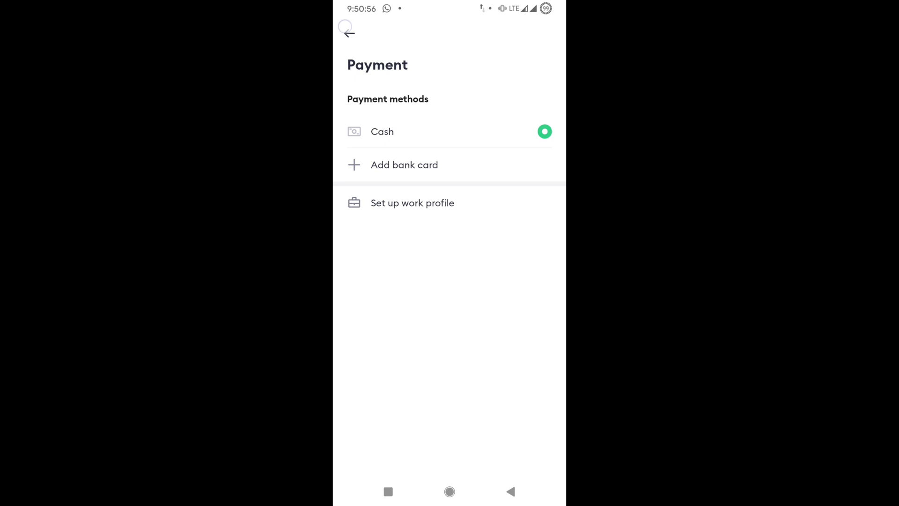
{"action": "left_click", "coordinate": [349, 32]}
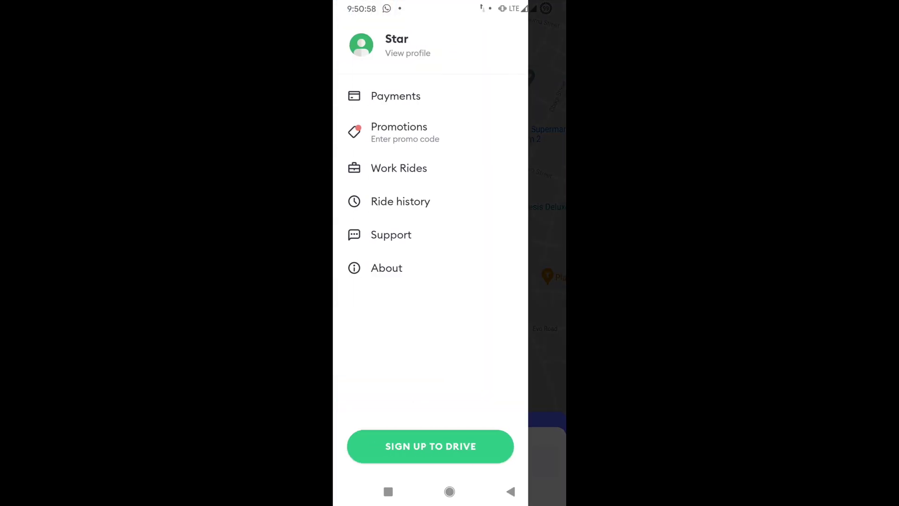
{"action": "left_click", "coordinate": [450, 492]}
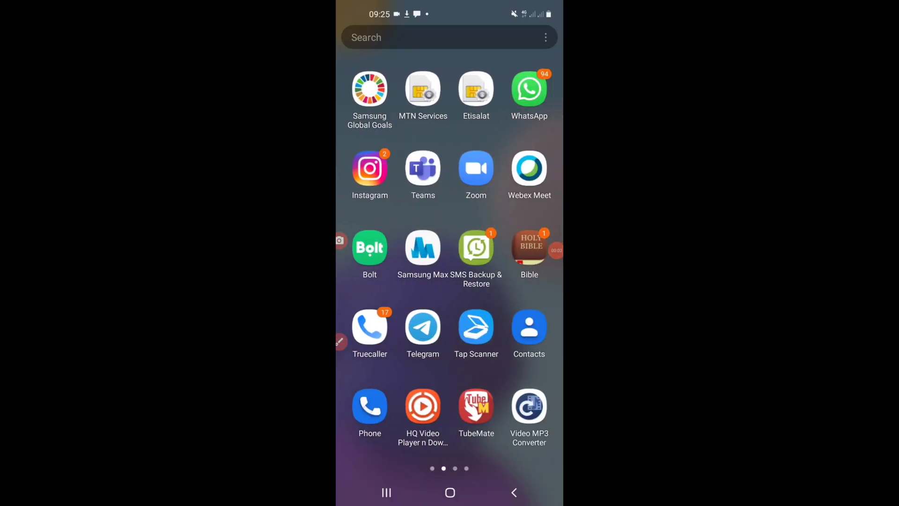
Step: Launch Bolt and get help for the finished 19 Jul Close 3 10 trip from Trip history
{"action": "left_click", "coordinate": [369, 248]}
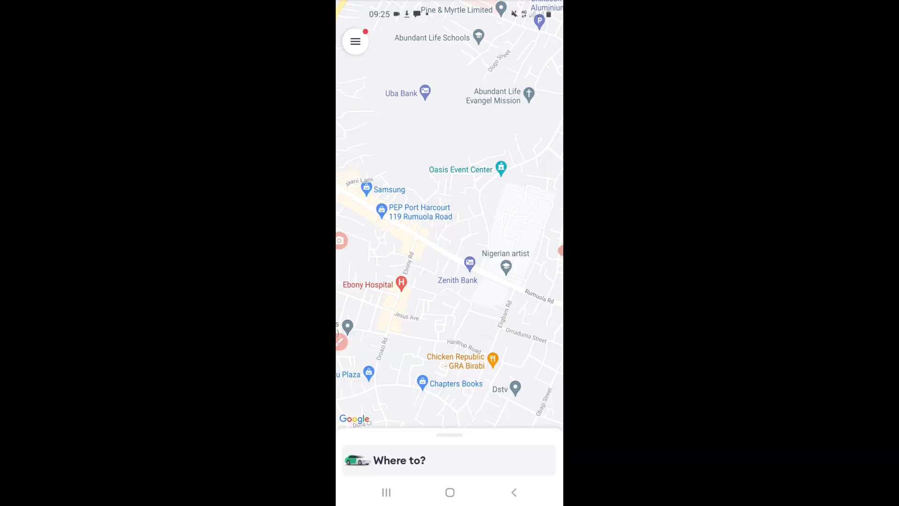
{"action": "left_click", "coordinate": [355, 42]}
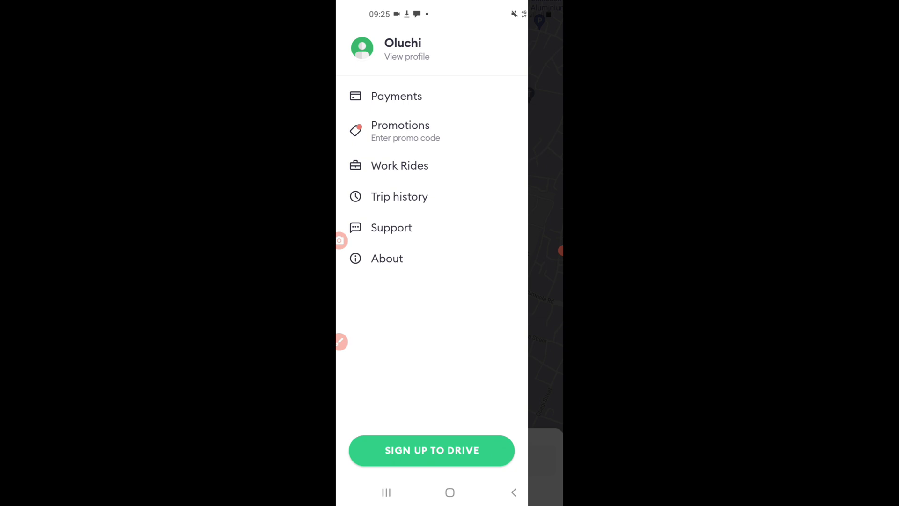
{"action": "left_click", "coordinate": [400, 196]}
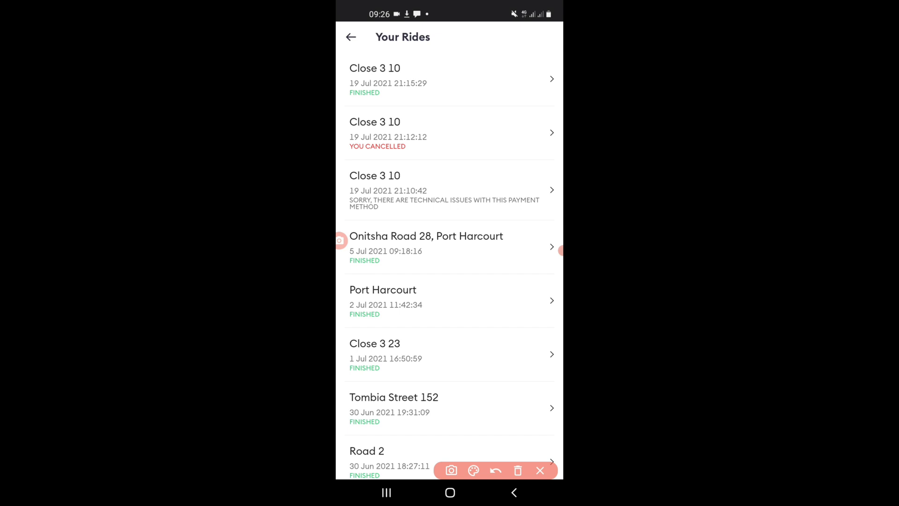
{"action": "left_click", "coordinate": [539, 471]}
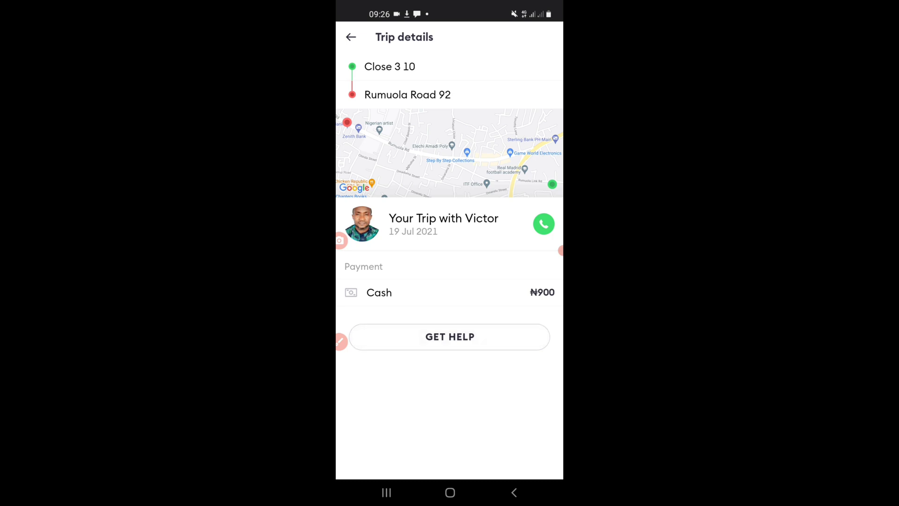
{"action": "left_click", "coordinate": [449, 337]}
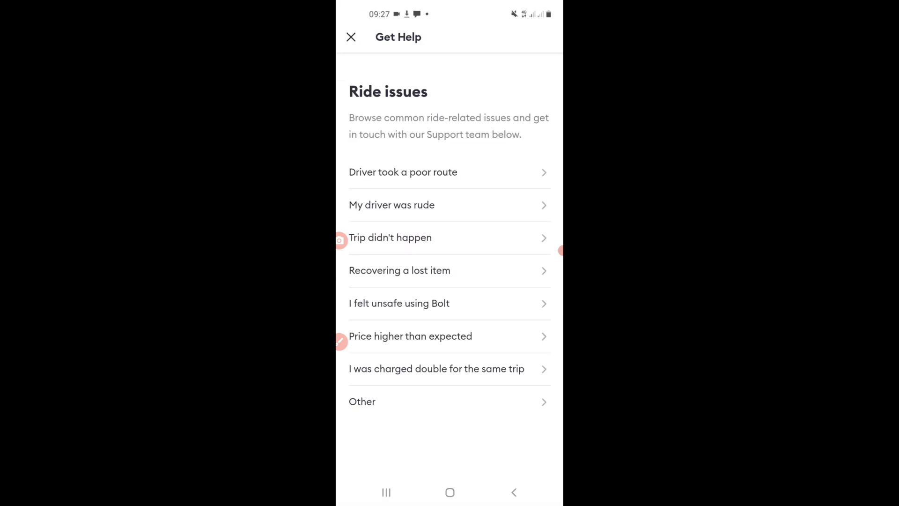
Step: Start a support chat from Other issues about the 19 Jul ₦900 ride
{"action": "left_click", "coordinate": [449, 401]}
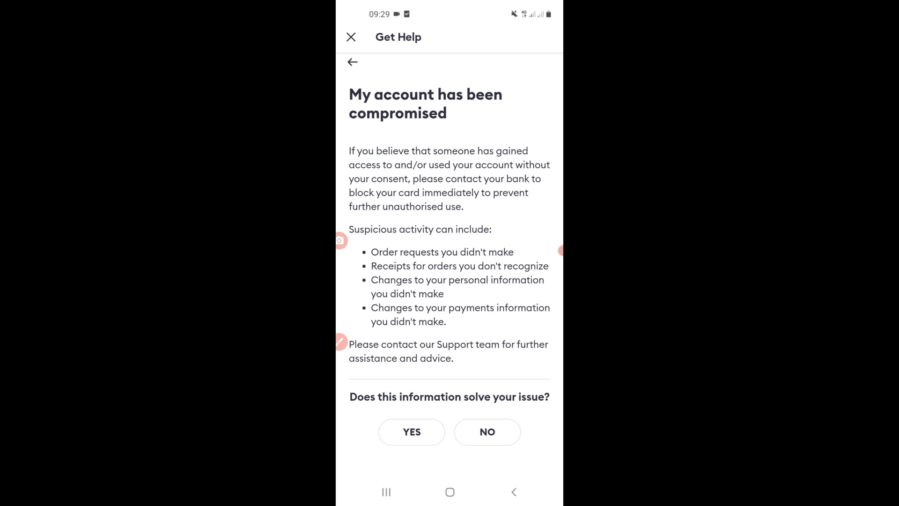
{"action": "left_click", "coordinate": [487, 432]}
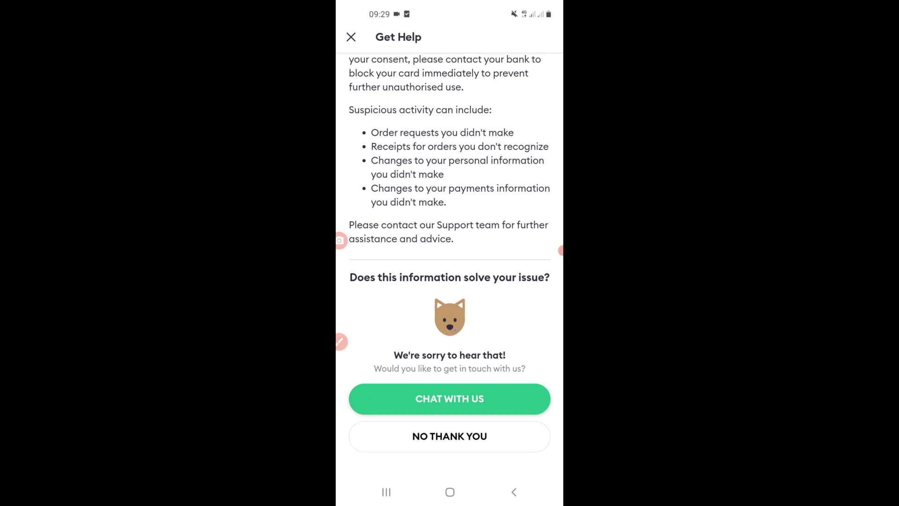
{"action": "left_click", "coordinate": [449, 399]}
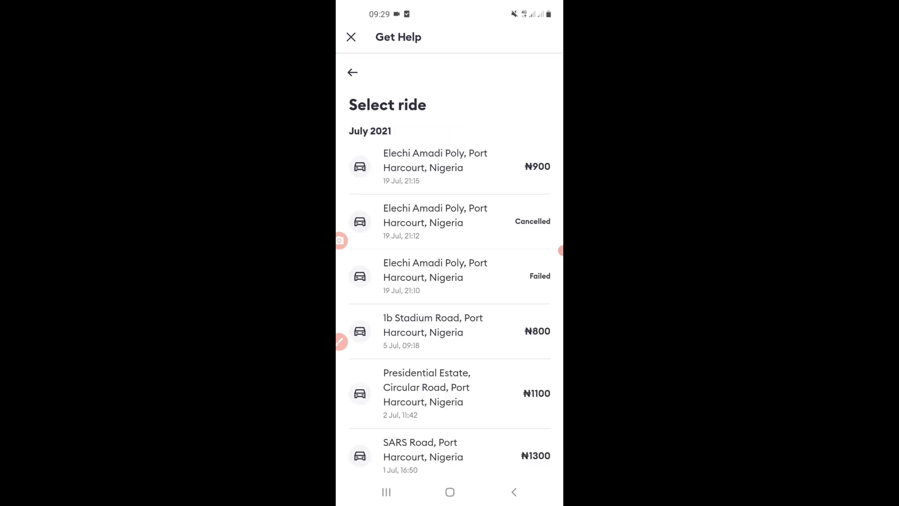
{"action": "left_click", "coordinate": [449, 167]}
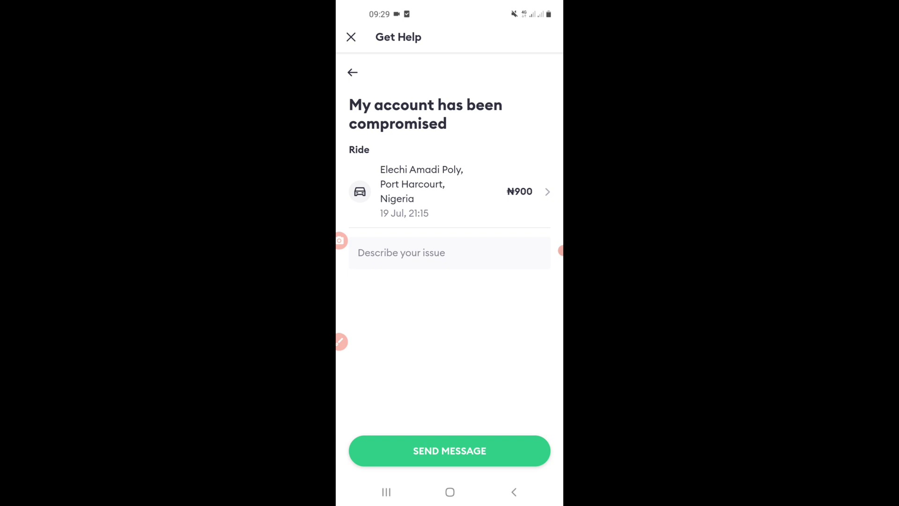
Step: Submit an issue description reporting unauthorised rides and asking to deactivate the account
{"action": "left_click", "coordinate": [449, 252]}
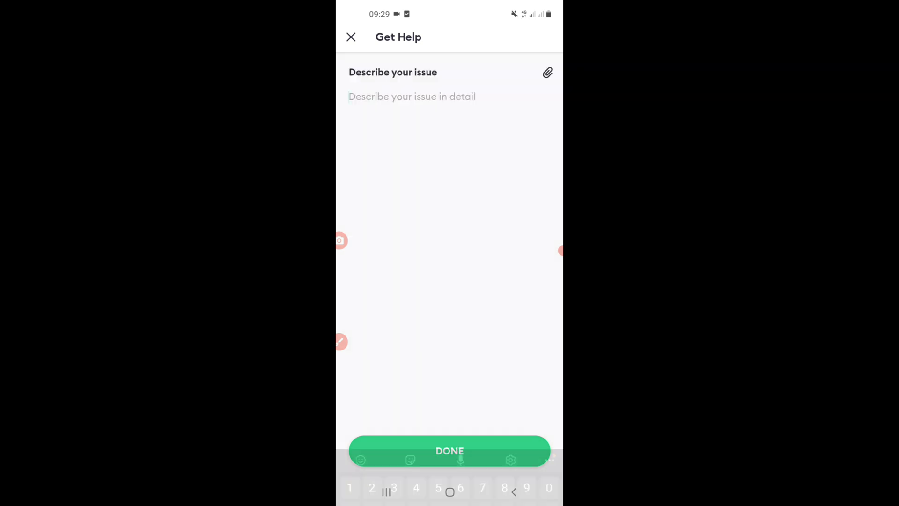
{"action": "type", "text": "Someone has been using my bolt"}
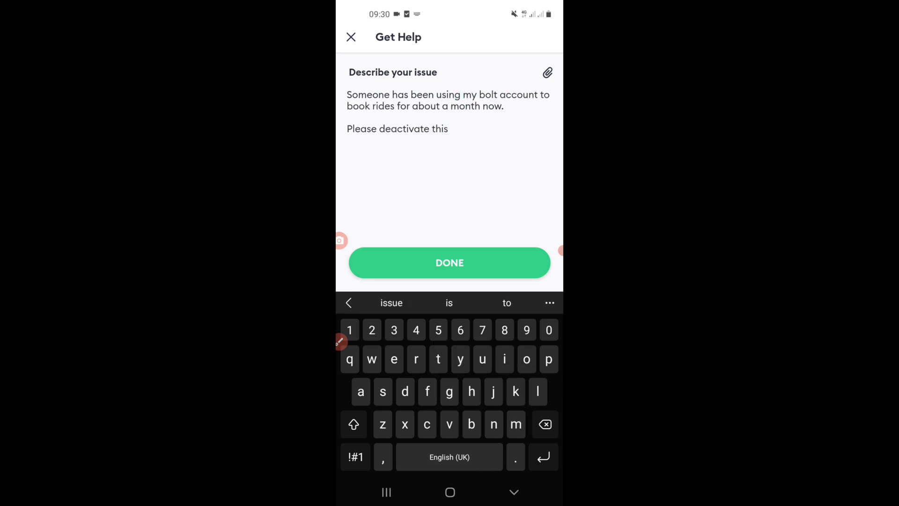
{"action": "type", "text": "acc"}
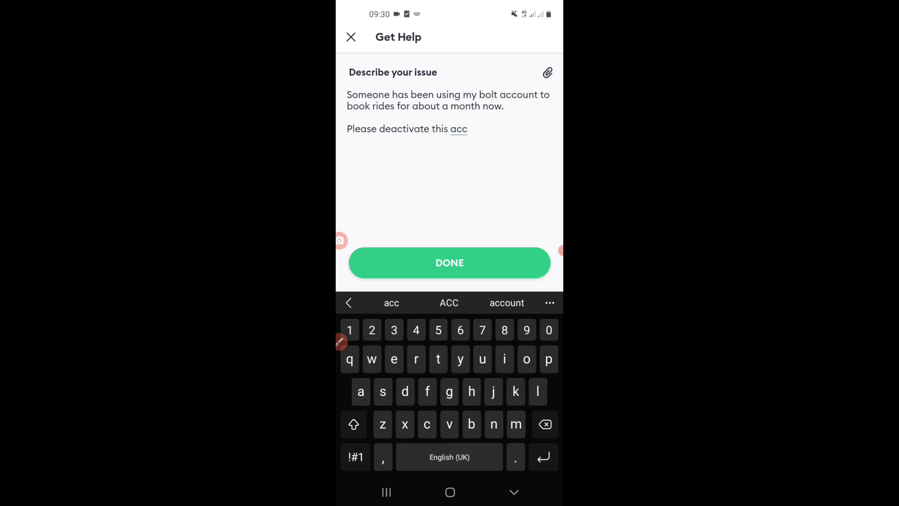
{"action": "left_click", "coordinate": [507, 303]}
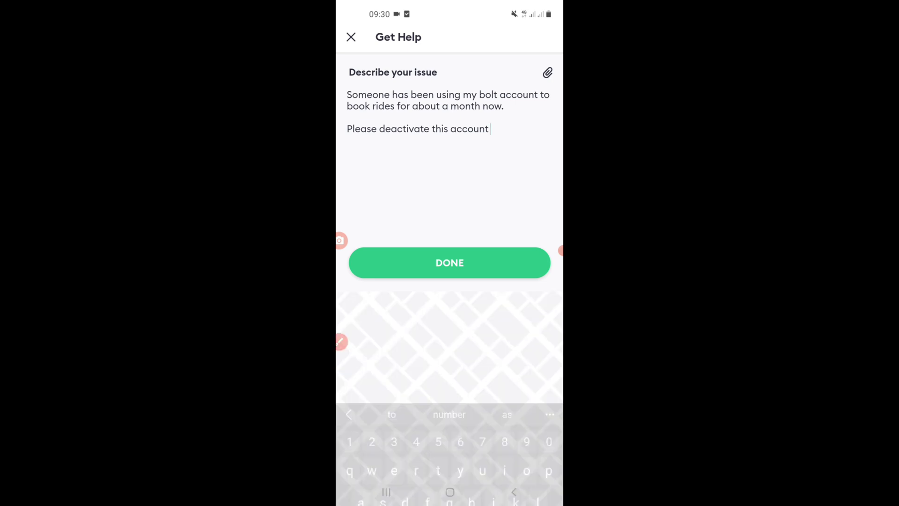
{"action": "left_click", "coordinate": [449, 262]}
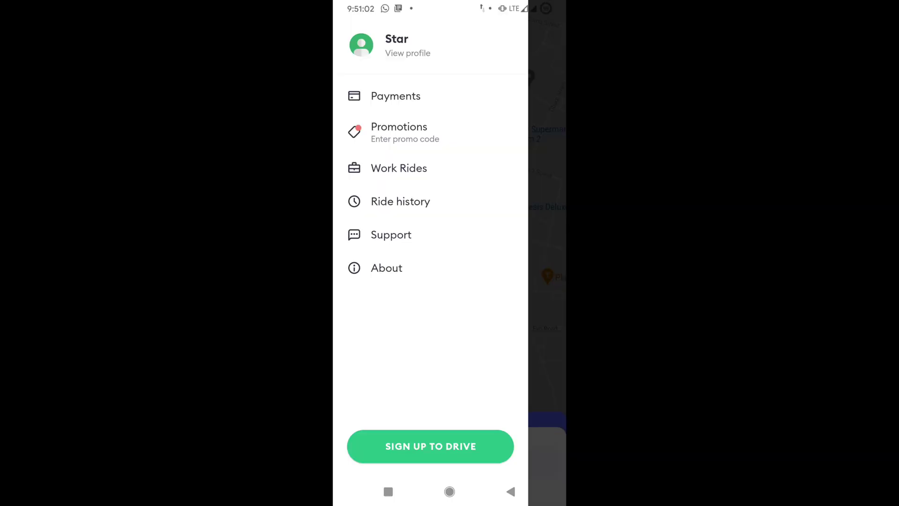
Step: Choose the Delete my account topic under Account and data in Support
{"action": "left_click", "coordinate": [390, 234]}
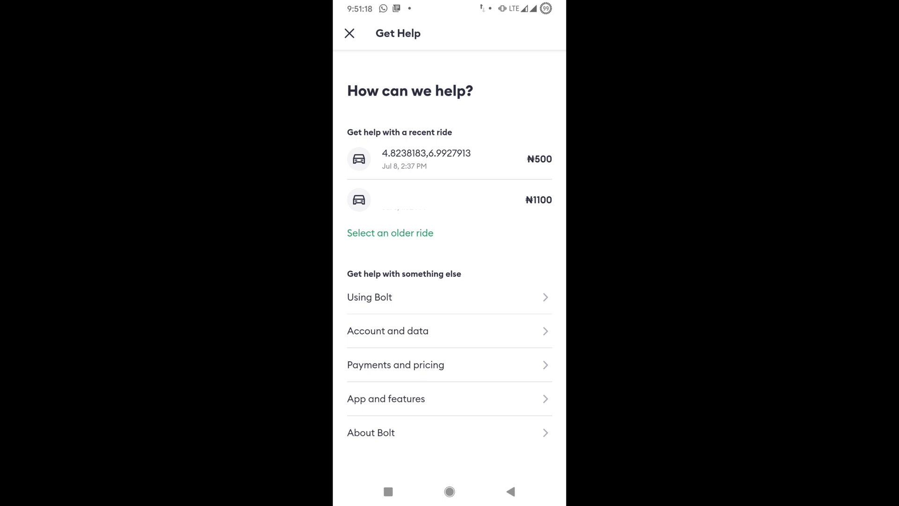
{"action": "left_click", "coordinate": [388, 331]}
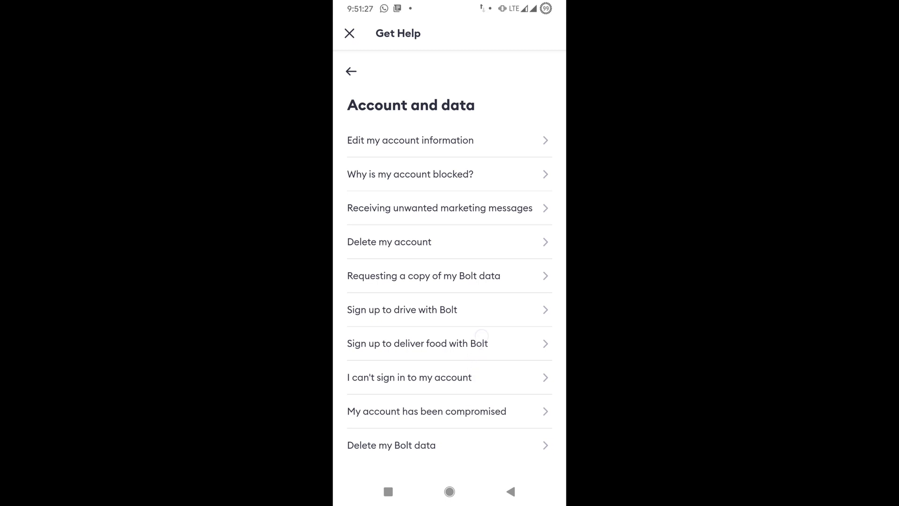
{"action": "left_click", "coordinate": [392, 445]}
{"action": "type", "text": "I w"}
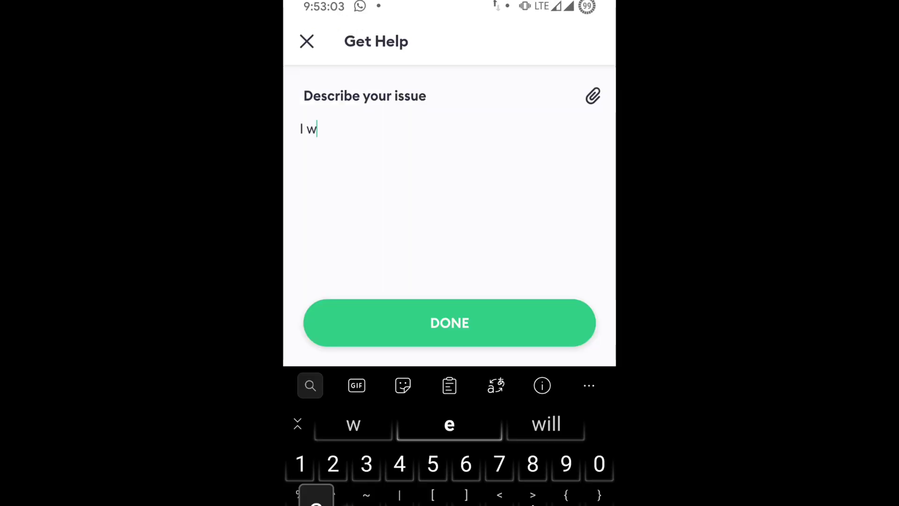
Step: Send 'I want to deactivate my account' to support
{"action": "type", "text": "ant to"}
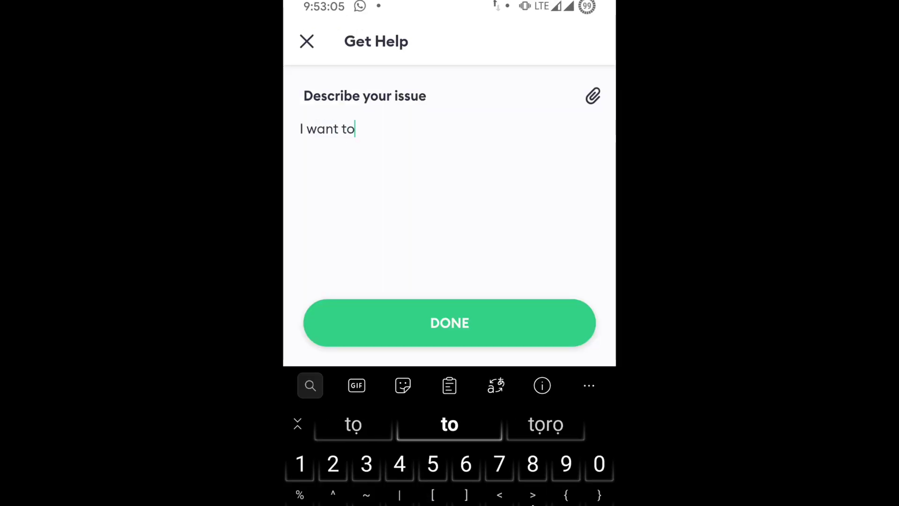
{"action": "type", "text": "deactivate"}
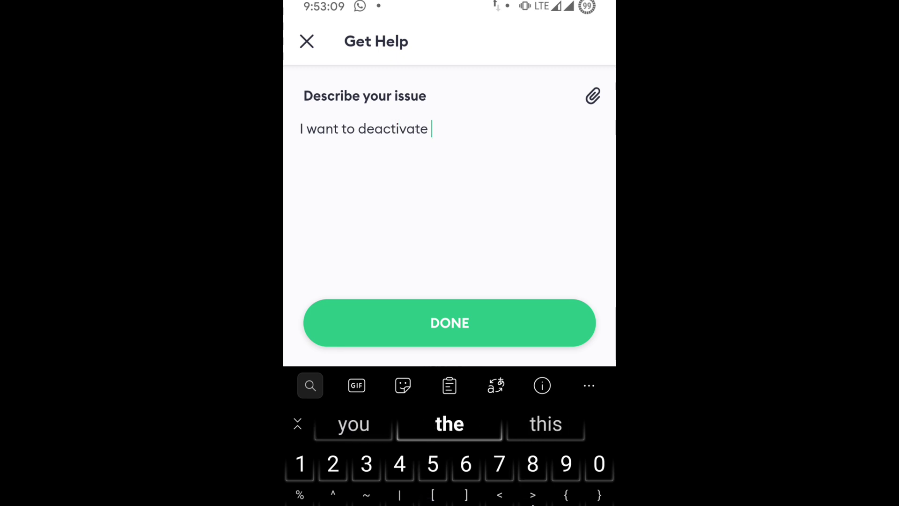
{"action": "type", "text": "my a"}
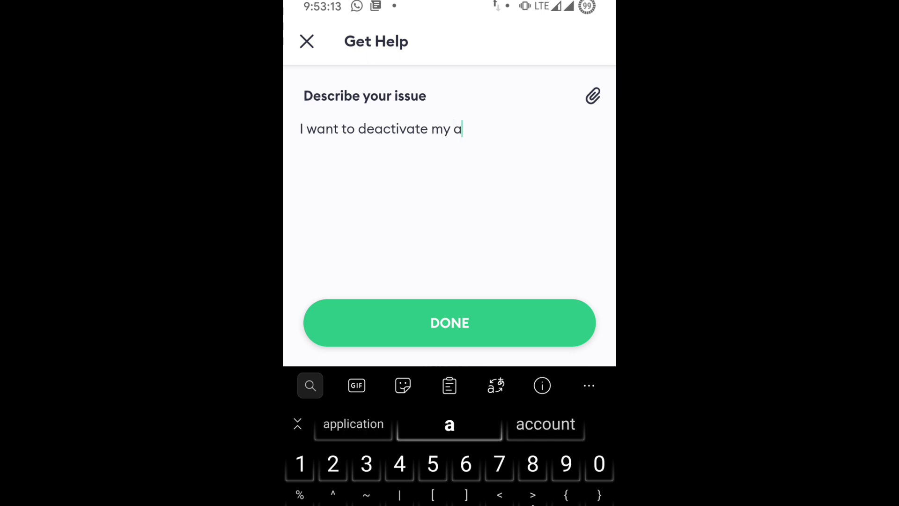
{"action": "left_click", "coordinate": [545, 423]}
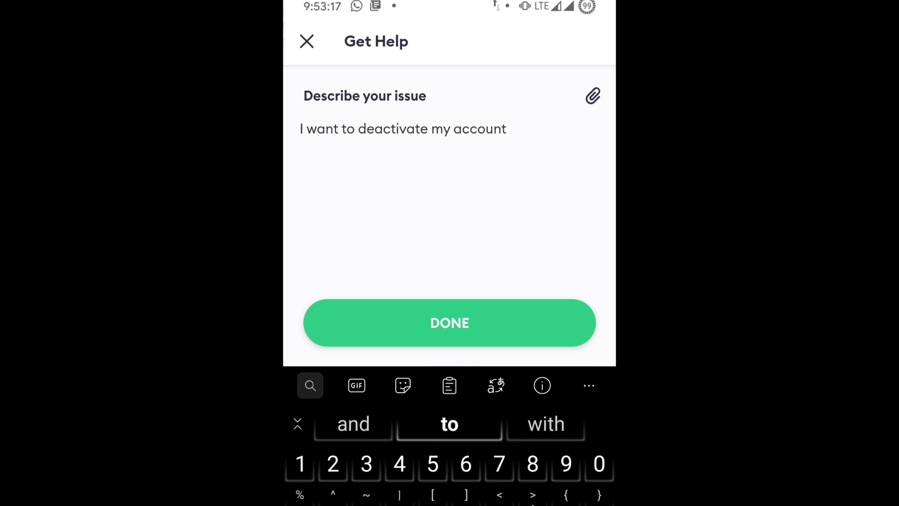
{"action": "left_click", "coordinate": [448, 323]}
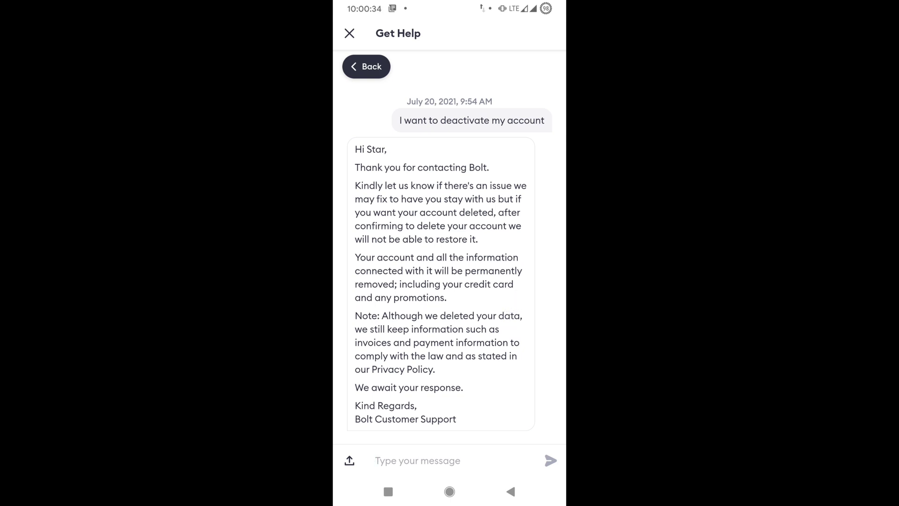
Step: Send a reply officially confirming the account deletion, ending with 'Thanks'
{"action": "left_click", "coordinate": [418, 461]}
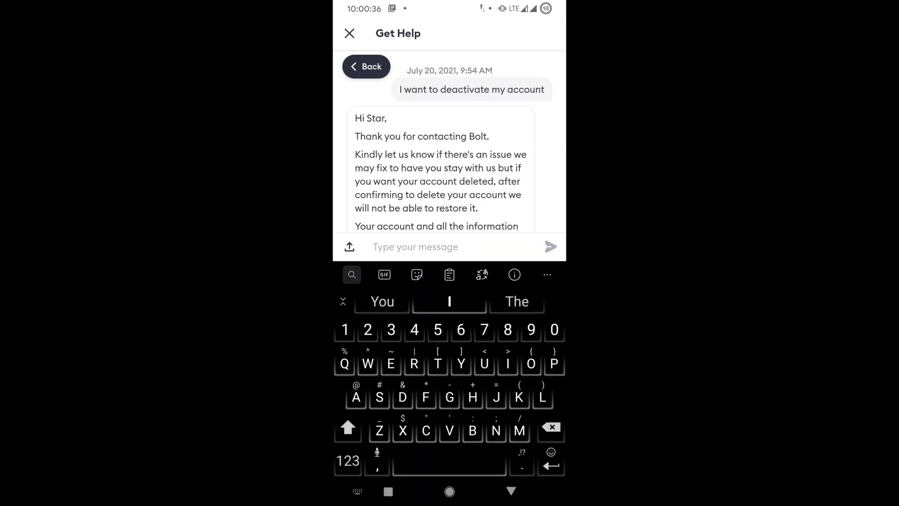
{"action": "type", "text": "Take this as an official confirmation to delete my account"}
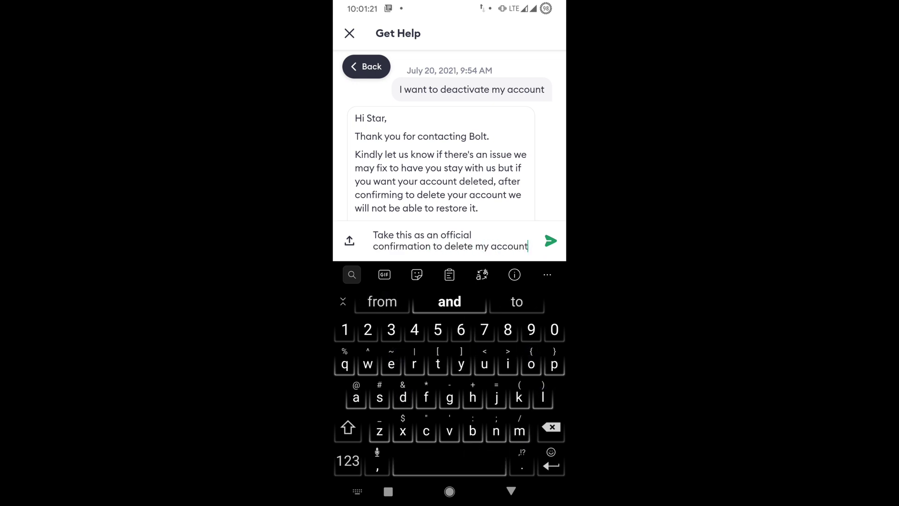
{"action": "type", "text": ". Thanks"}
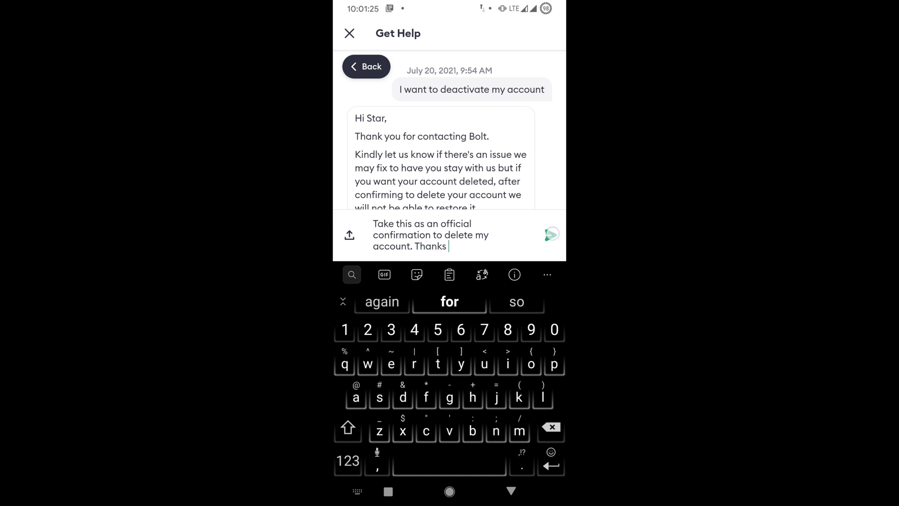
{"action": "left_click", "coordinate": [550, 234]}
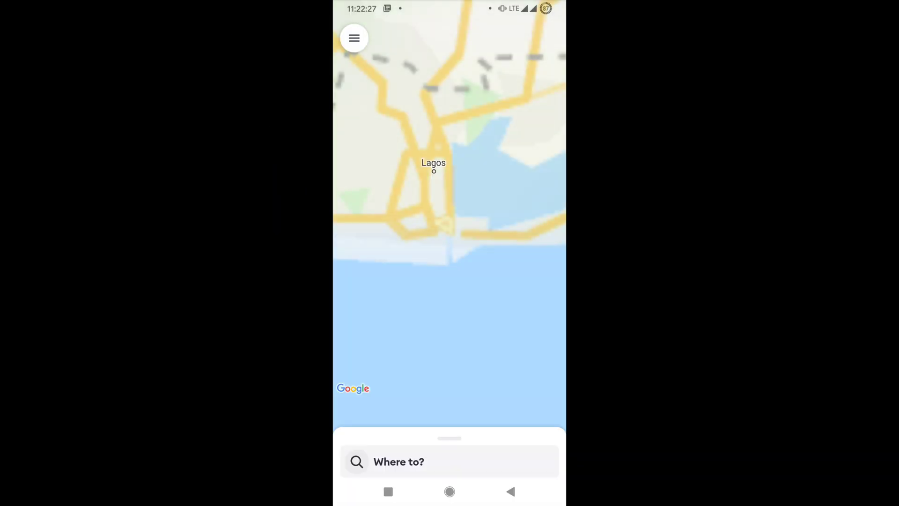
Step: View the profile page from the account menu and return to the menu
{"action": "left_click", "coordinate": [354, 38]}
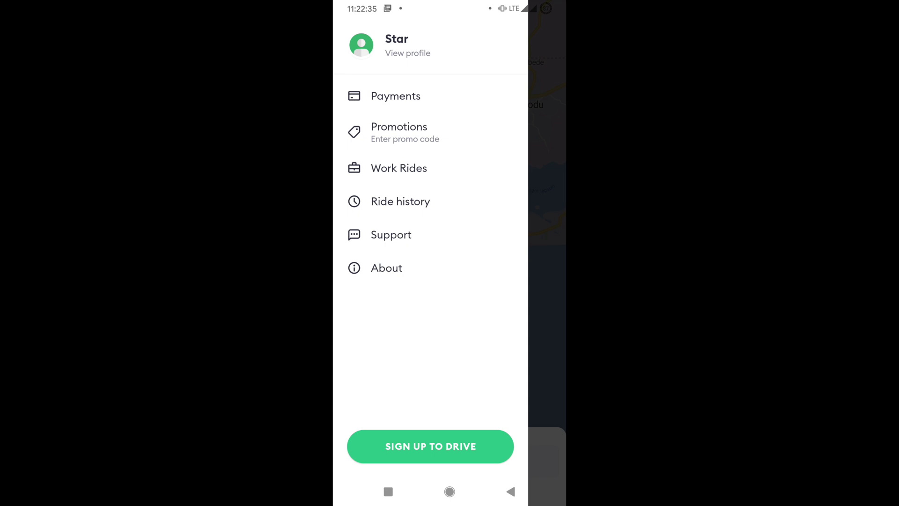
{"action": "left_click", "coordinate": [408, 52]}
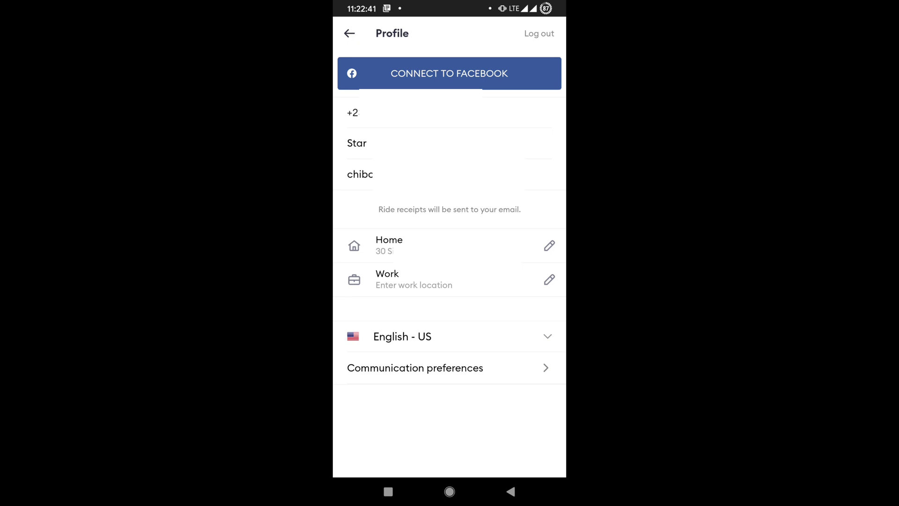
{"action": "left_click", "coordinate": [348, 32]}
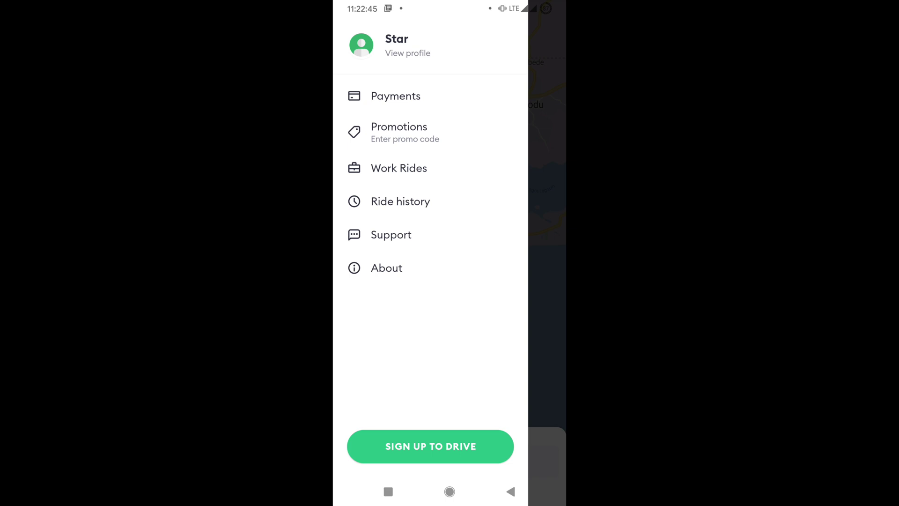
{"action": "left_click", "coordinate": [390, 234]}
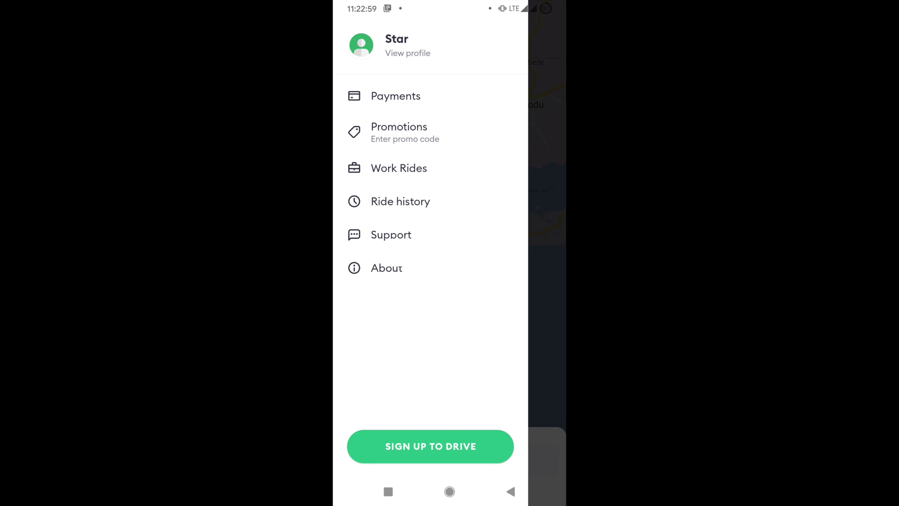
Step: Log out from the profile page and confirm in the Log out? dialog
{"action": "left_click", "coordinate": [400, 202]}
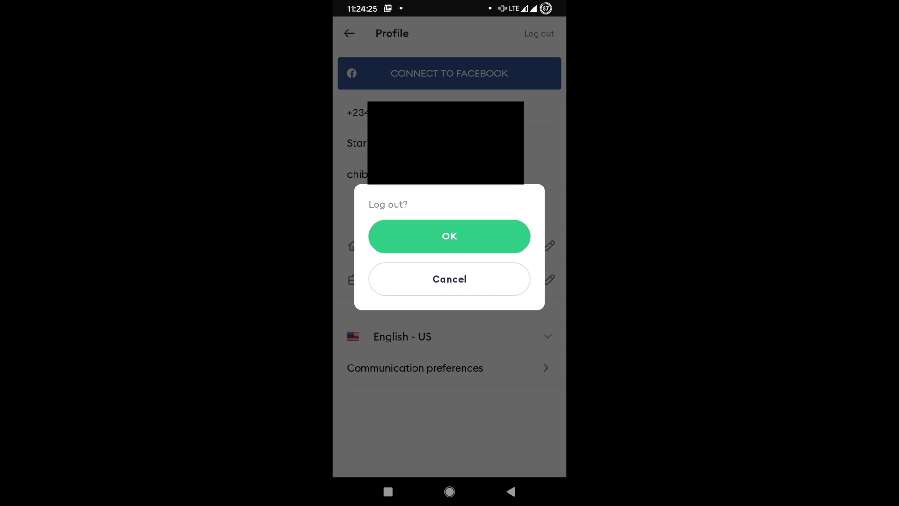
{"action": "left_click", "coordinate": [449, 237]}
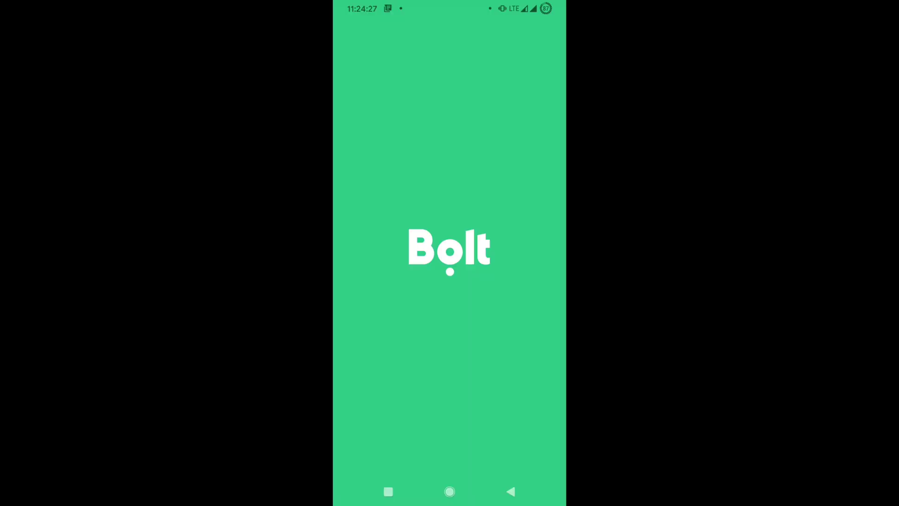